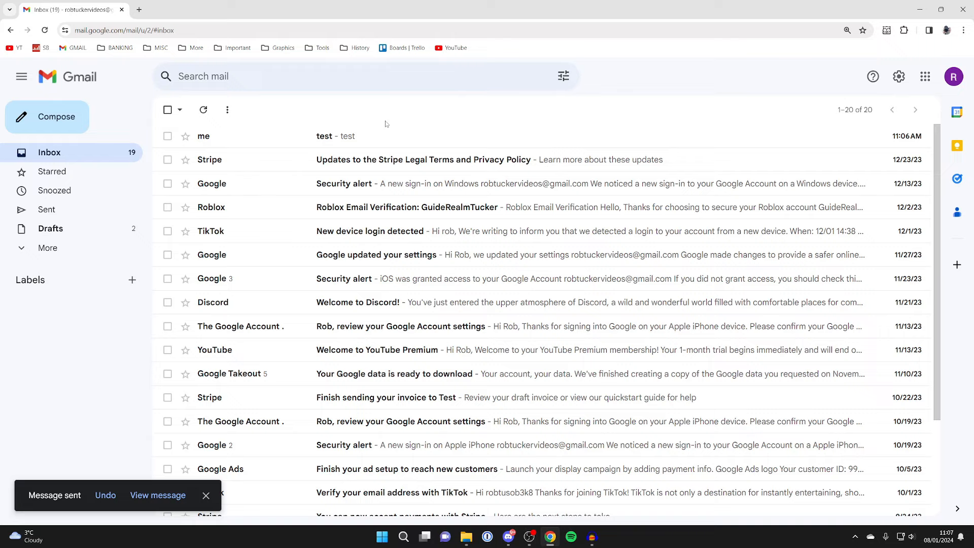
- Show the received 'test' email with its signature block and logo
left_click(324, 135)
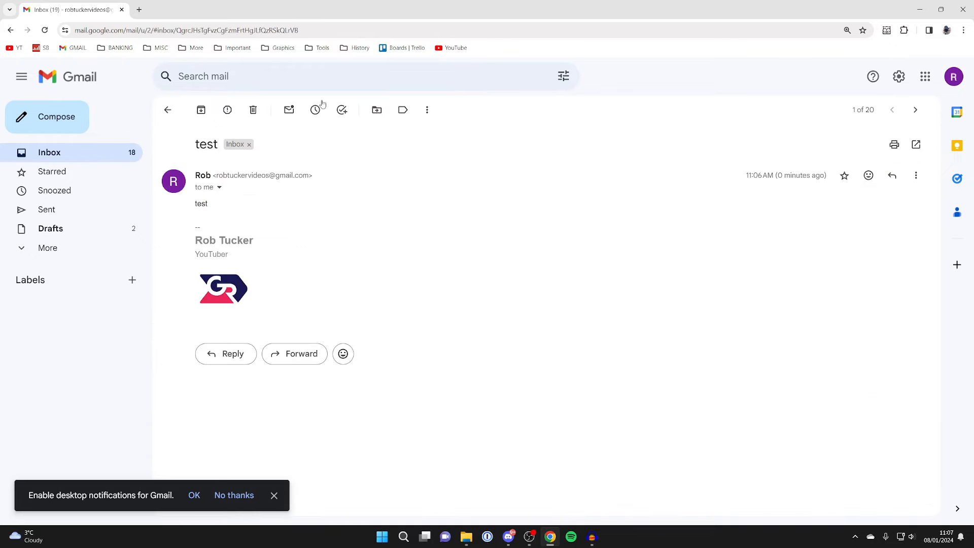
left_click(219, 187)
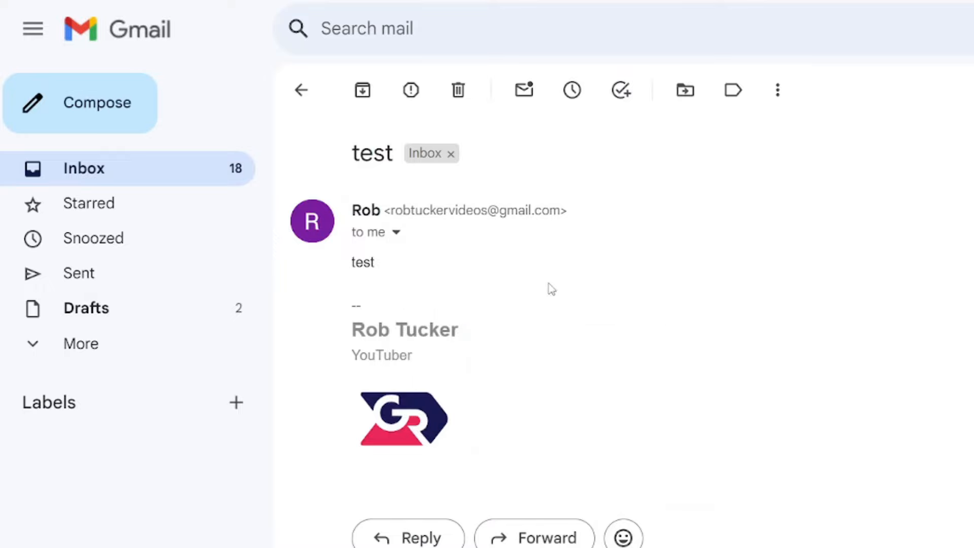
left_click(397, 231)
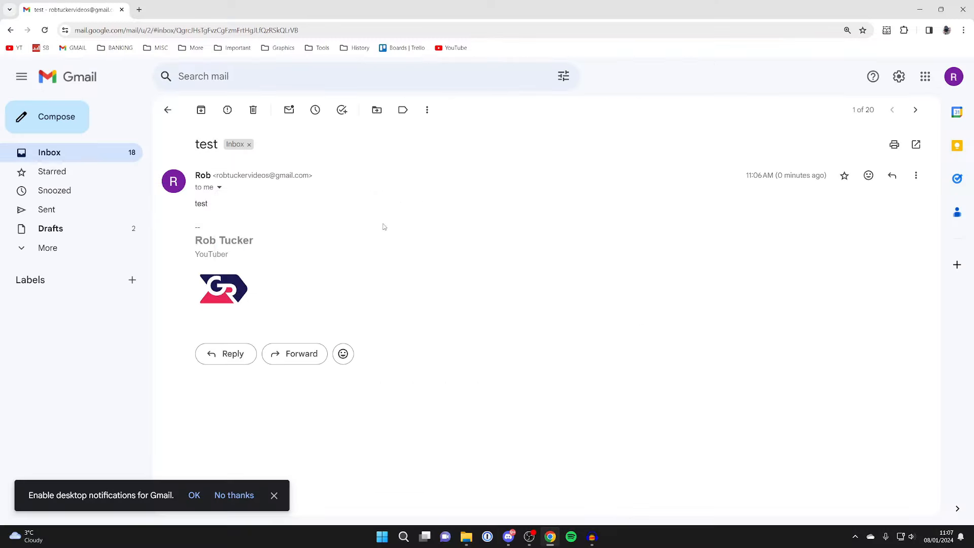
left_click(57, 117)
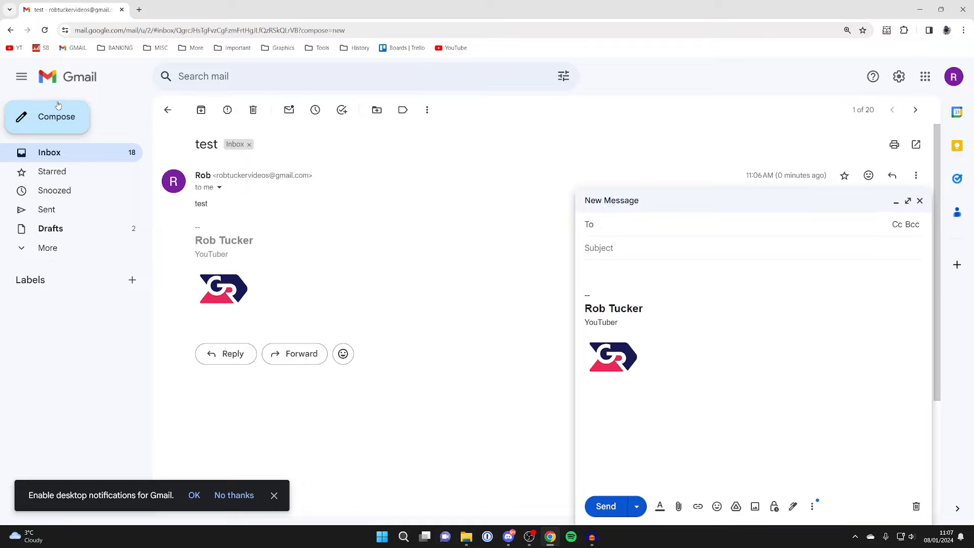
mouse_move(632, 149)
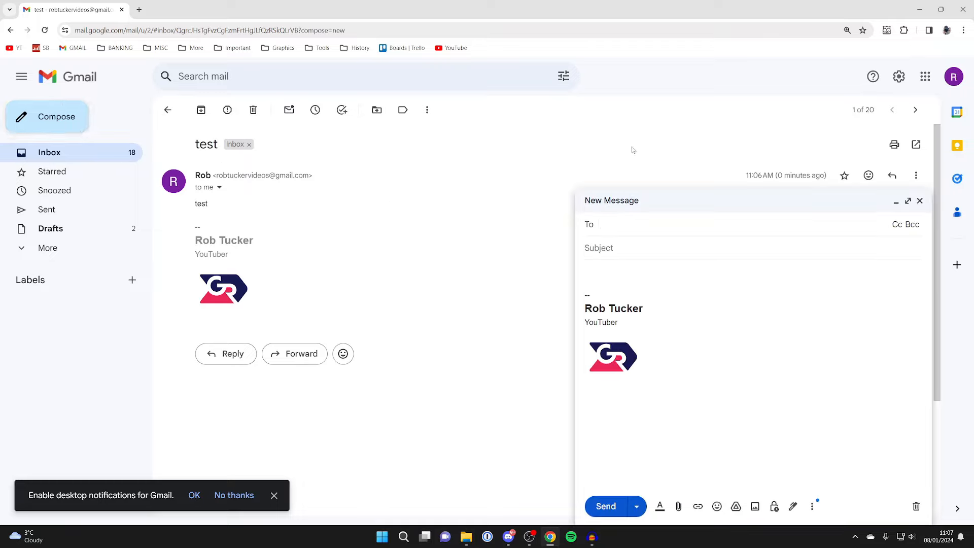
left_click(611, 224)
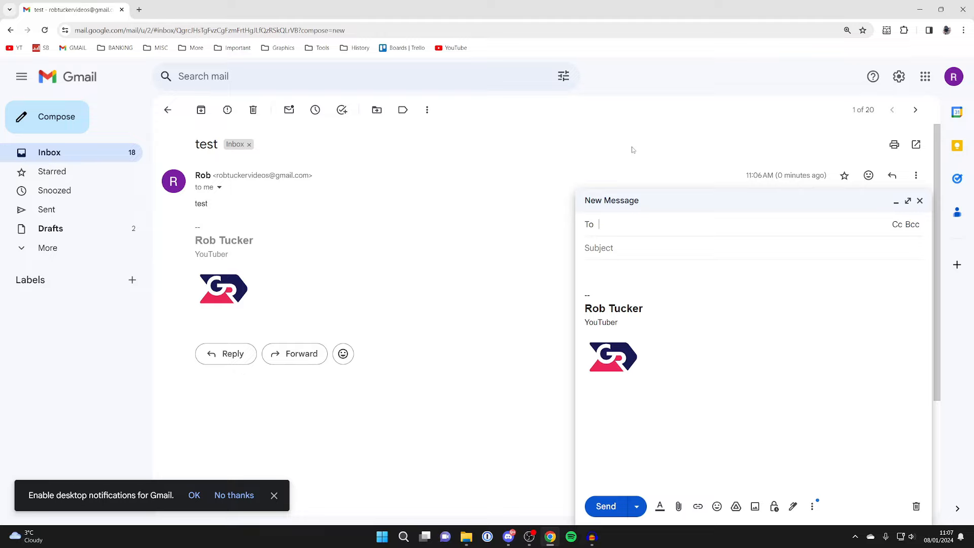
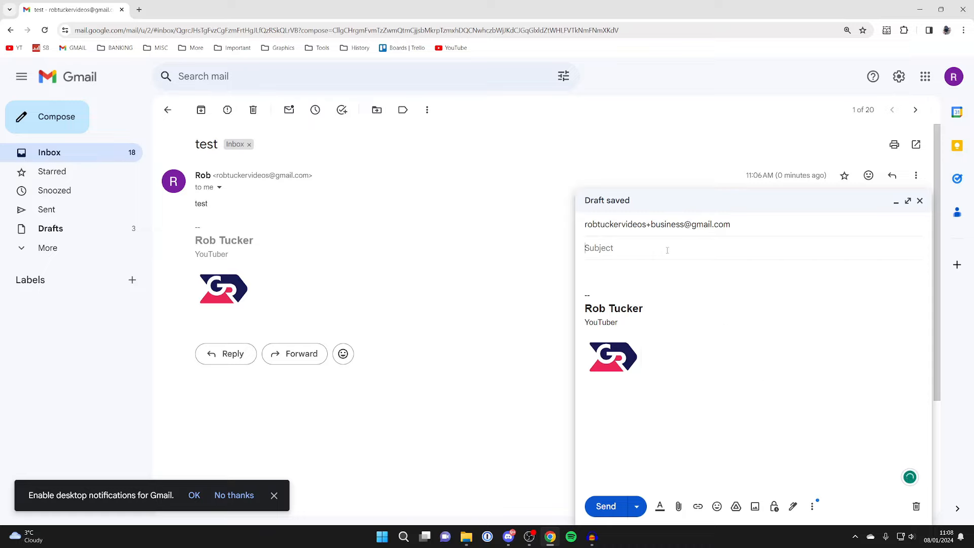
type("Hello")
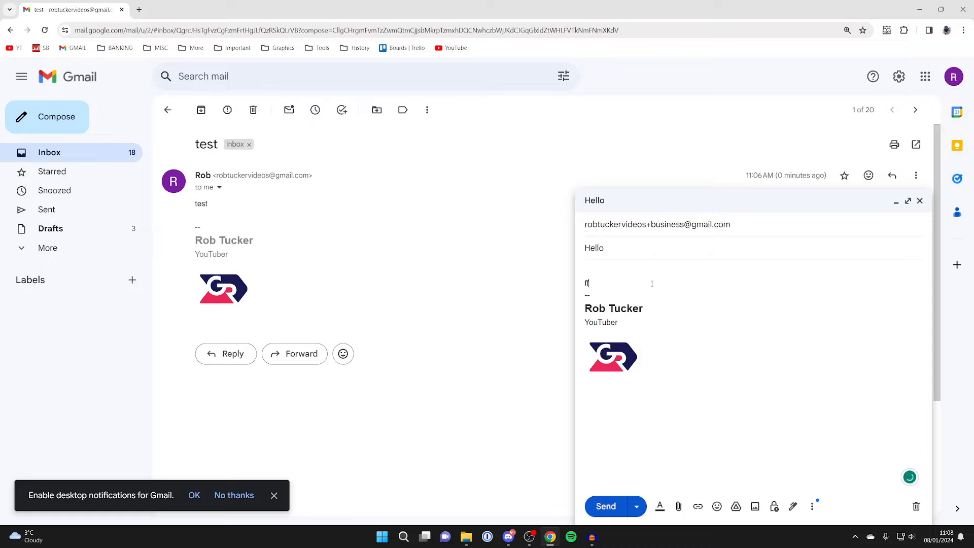
- Send the Hello email so it appears at the top of the inbox from 'me'
left_click(606, 506)
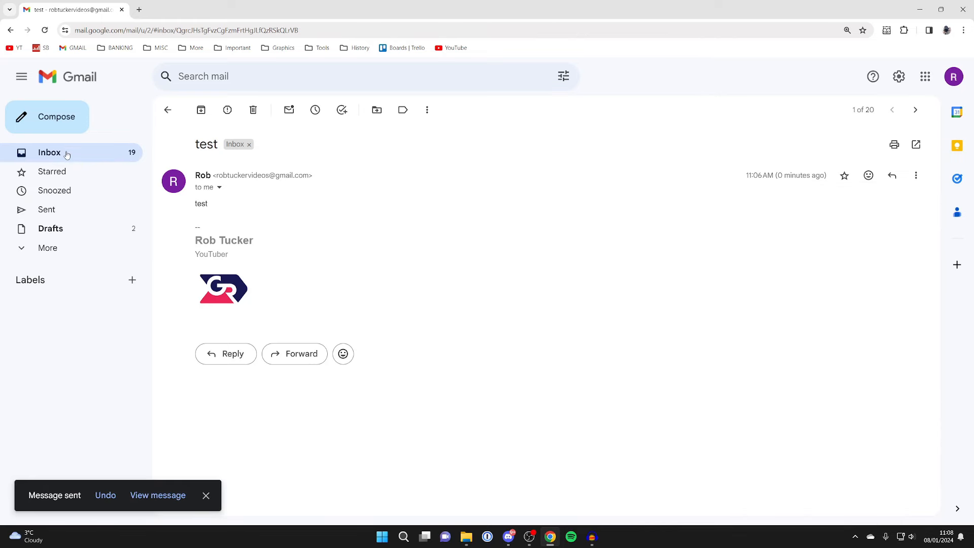
left_click(50, 152)
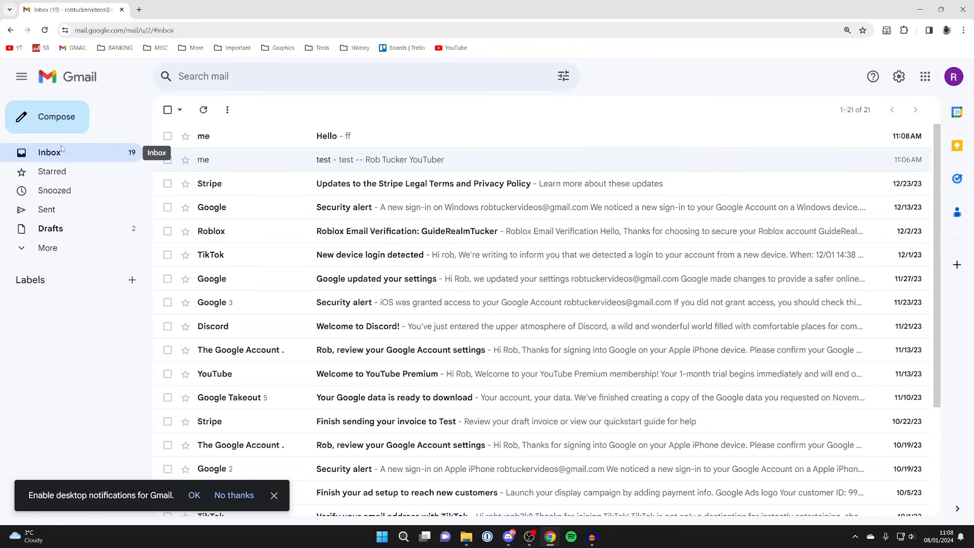
mouse_move(477, 139)
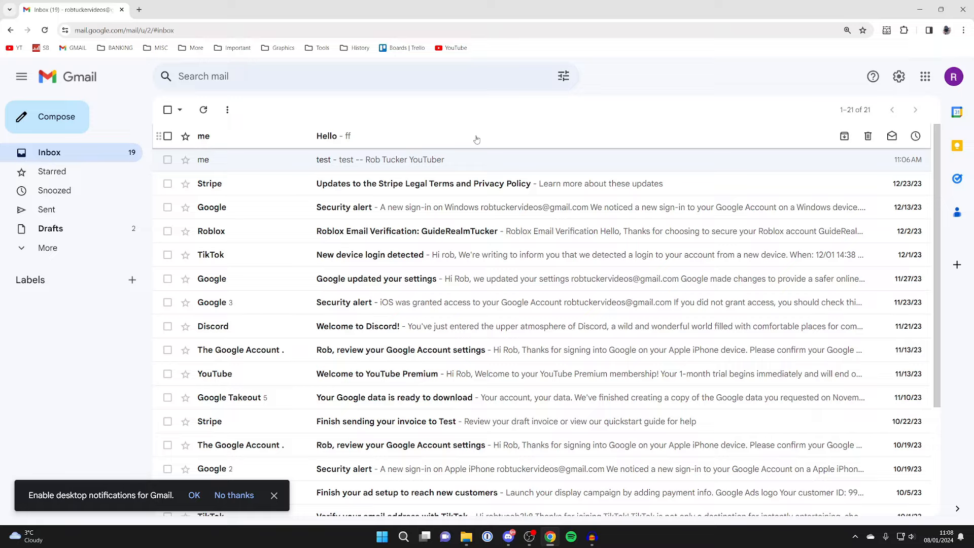
left_click(351, 136)
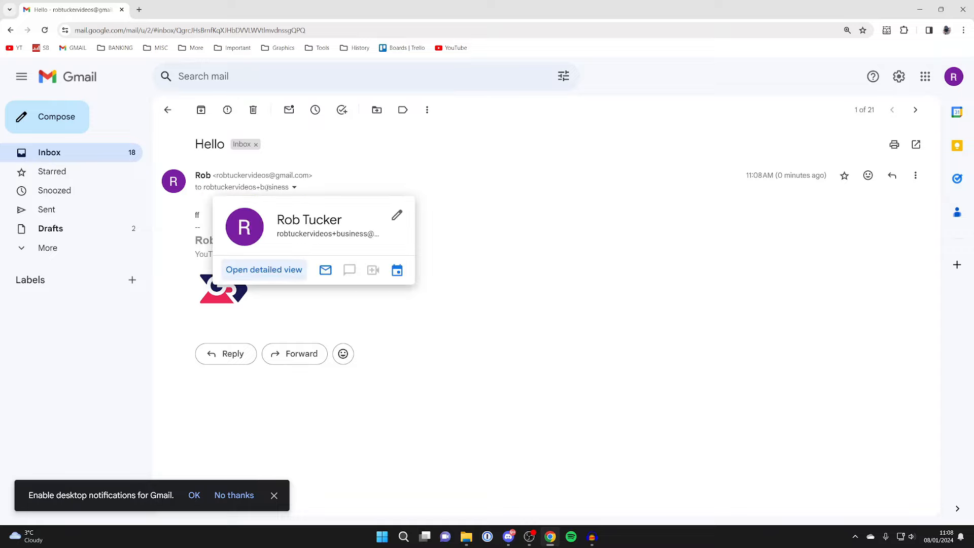
left_click(293, 186)
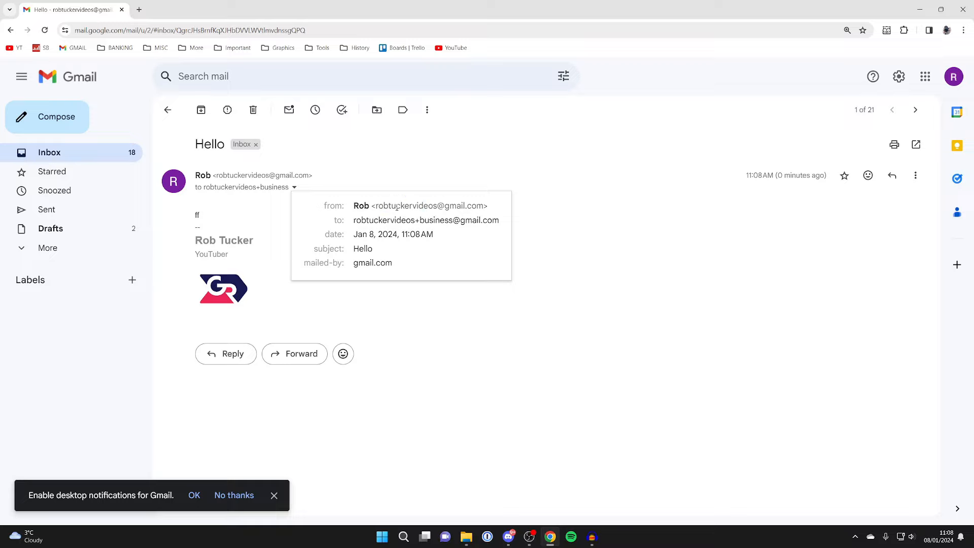
mouse_move(60, 154)
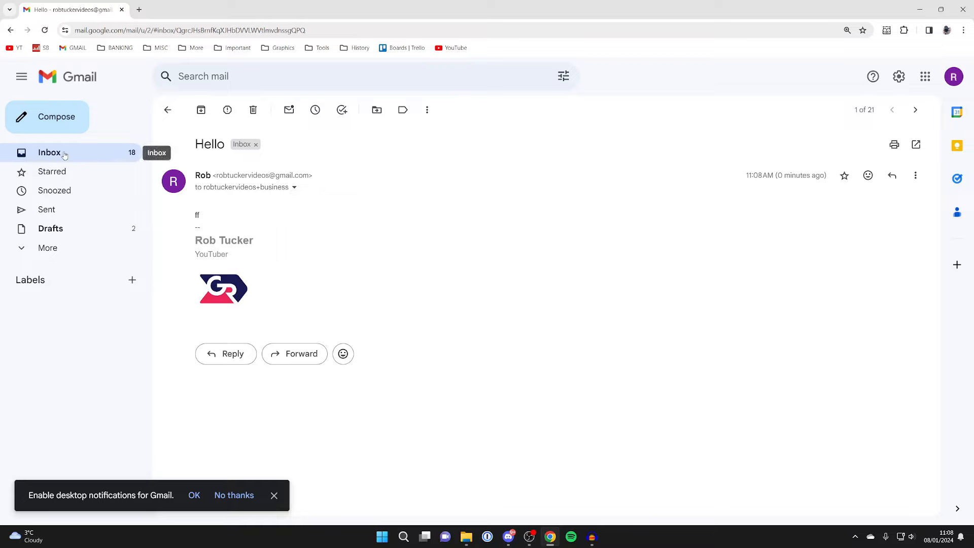
left_click(49, 152)
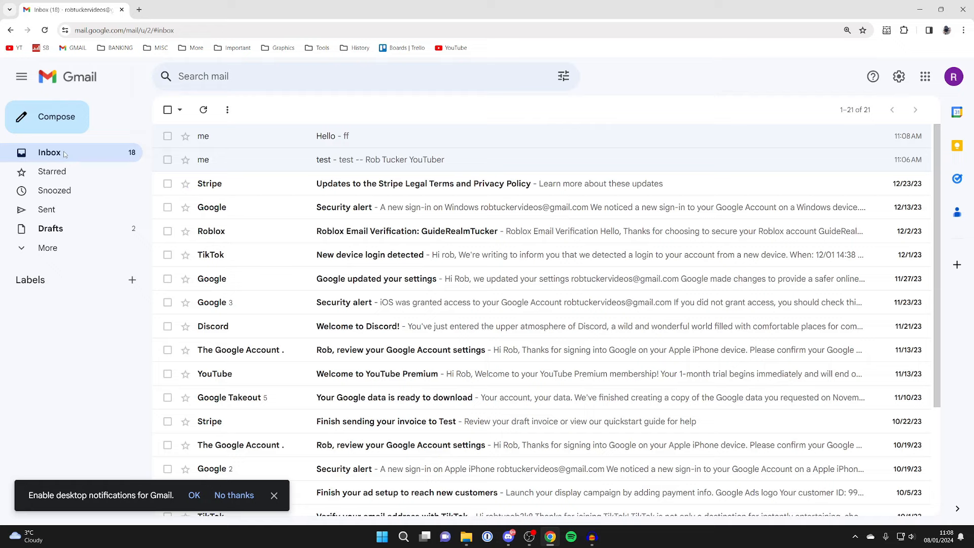